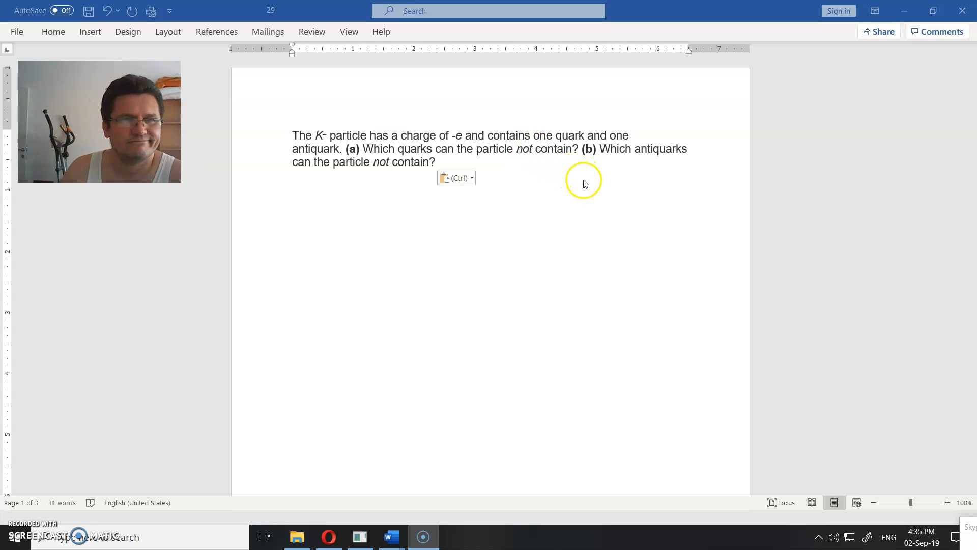
pyautogui.moveTo(368, 181)
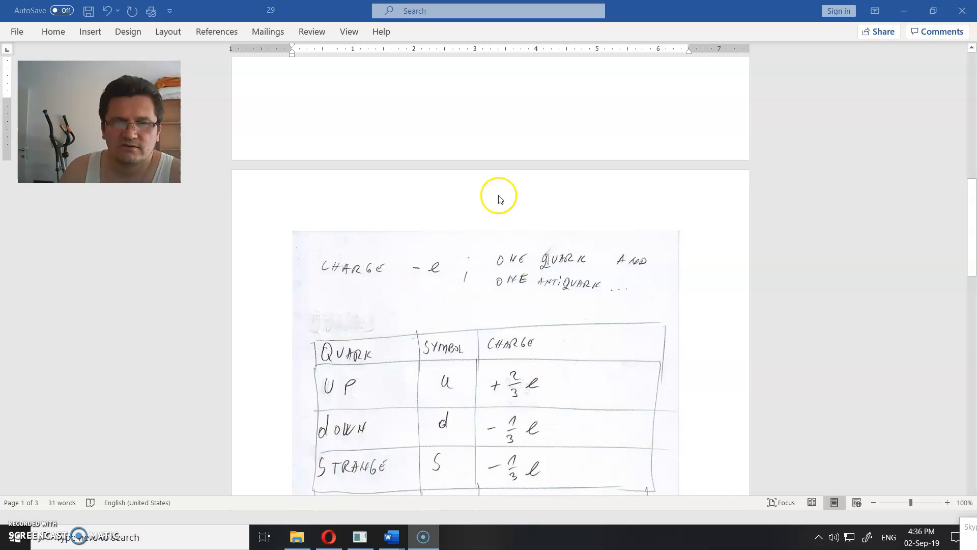
pyautogui.scroll(-3)
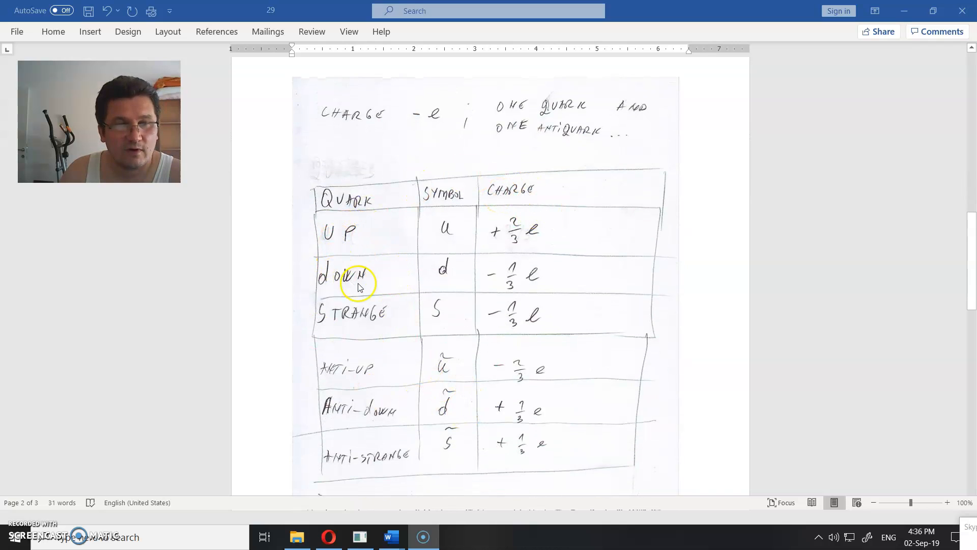
pyautogui.moveTo(430, 390)
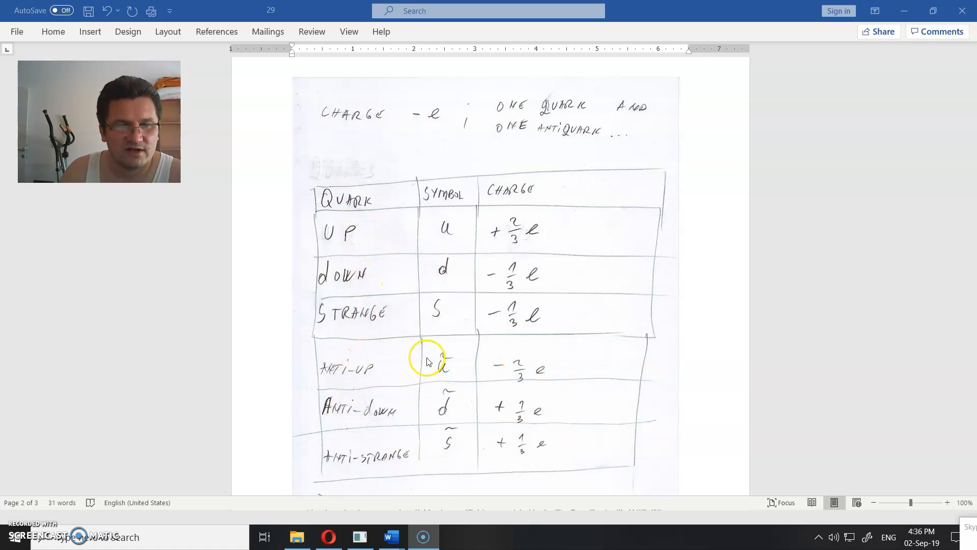
pyautogui.moveTo(381, 434)
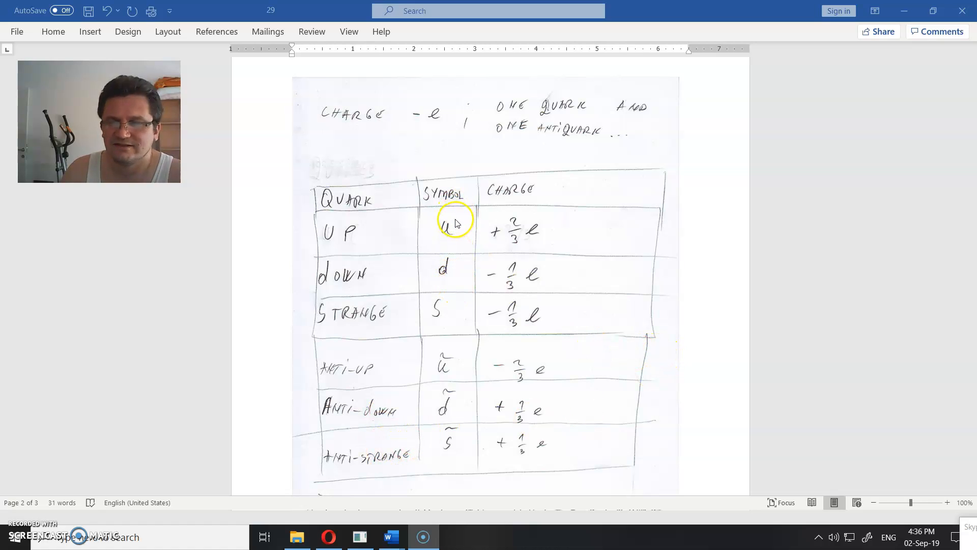
pyautogui.moveTo(442, 389)
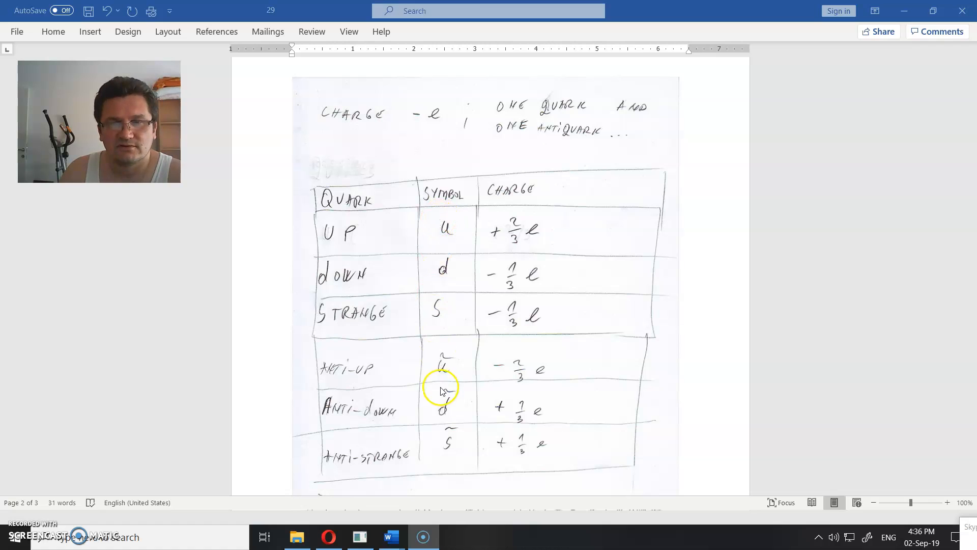
pyautogui.moveTo(537, 236)
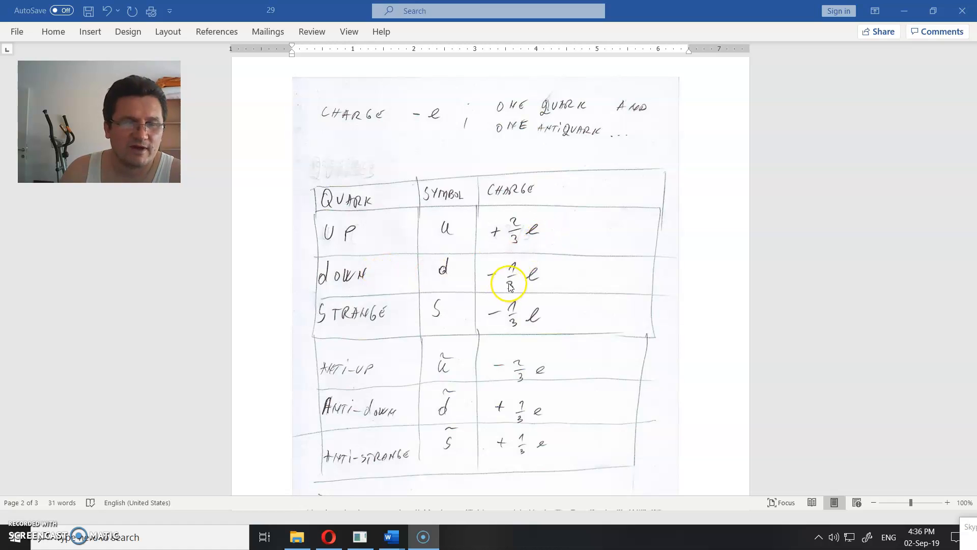
pyautogui.moveTo(574, 312)
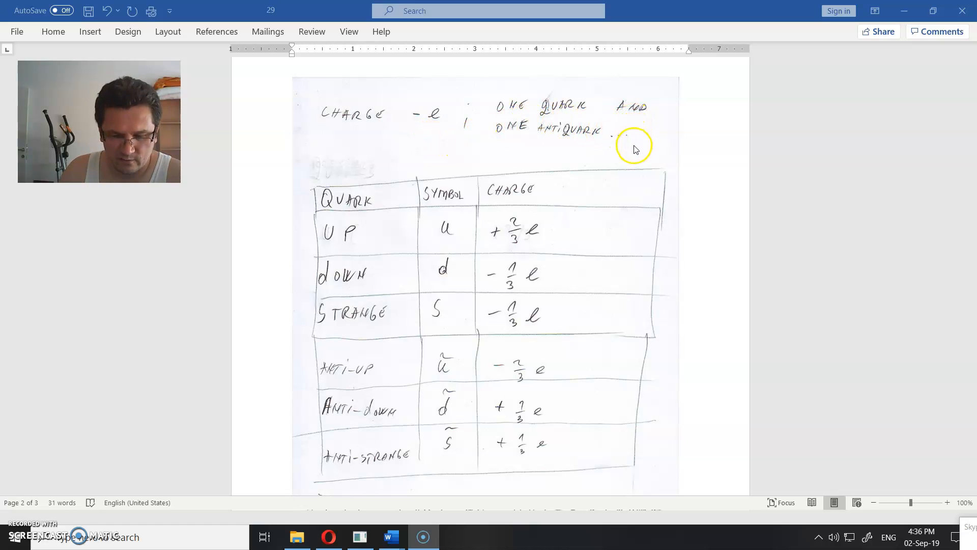
pyautogui.scroll(-3)
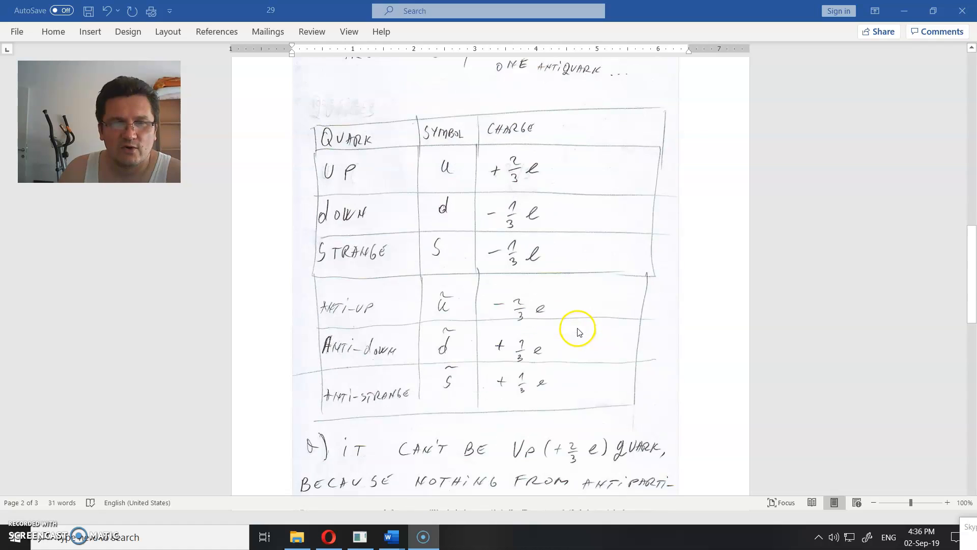
pyautogui.scroll(-3)
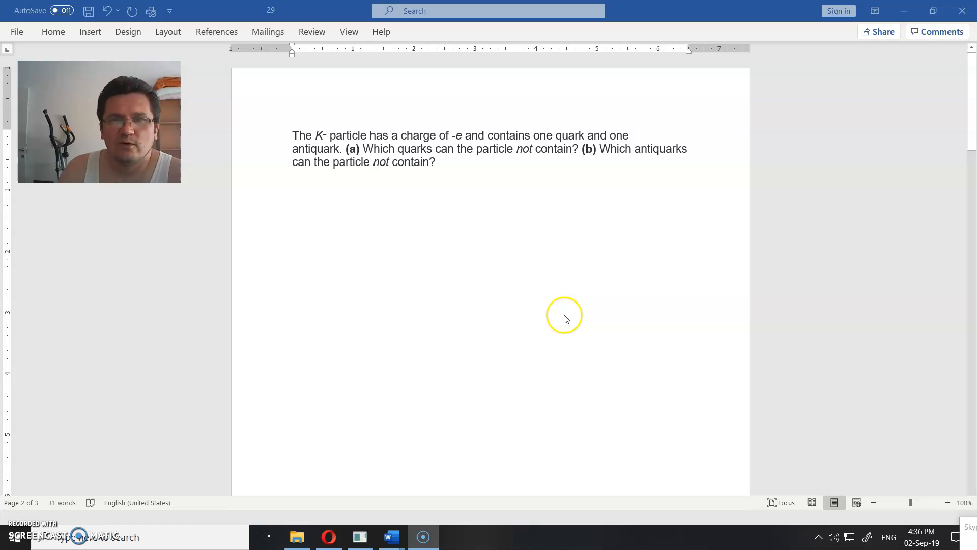
pyautogui.moveTo(428, 159)
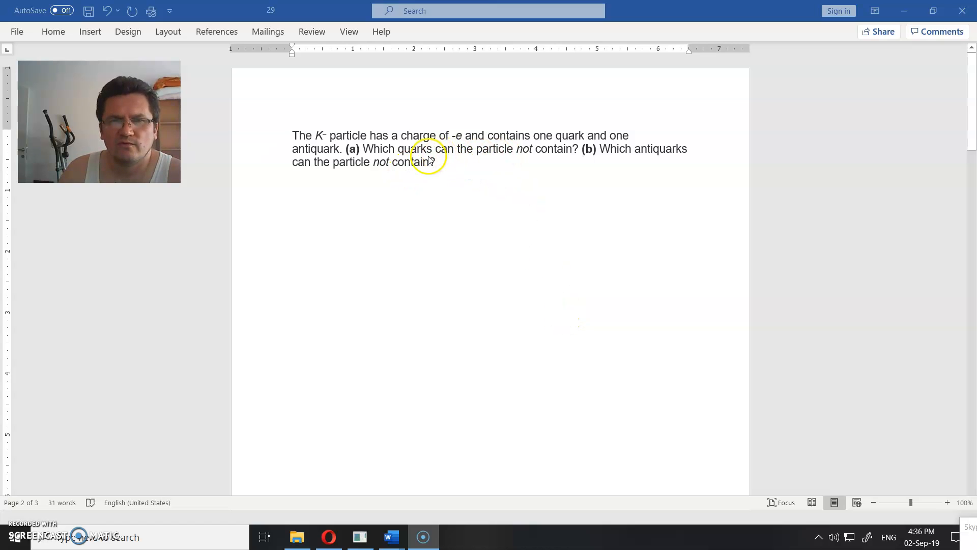
pyautogui.scroll(-3)
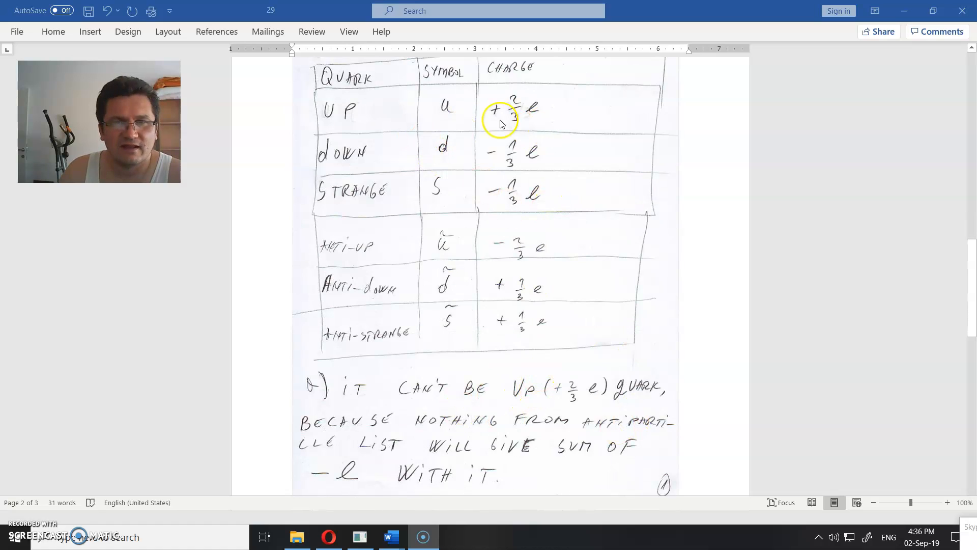
pyautogui.moveTo(750, 450)
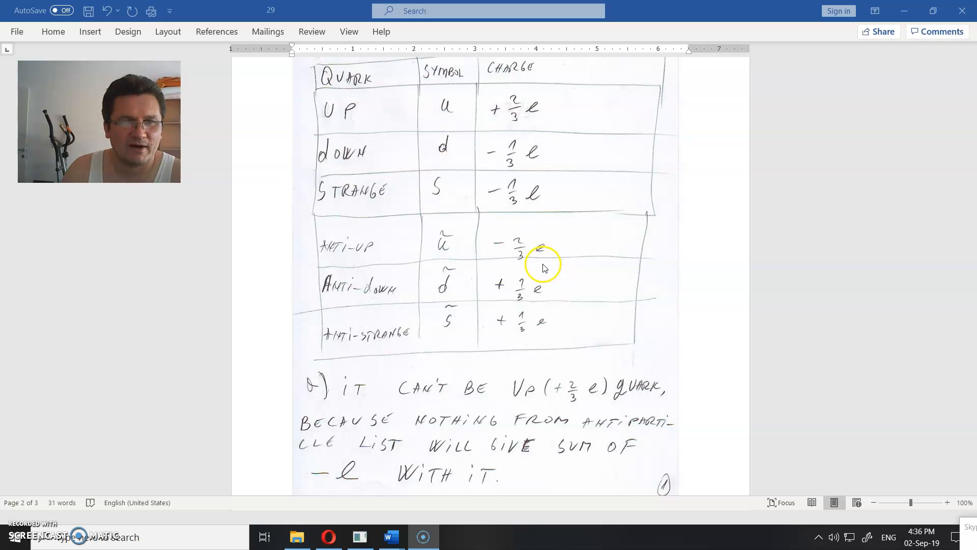
pyautogui.moveTo(477, 282)
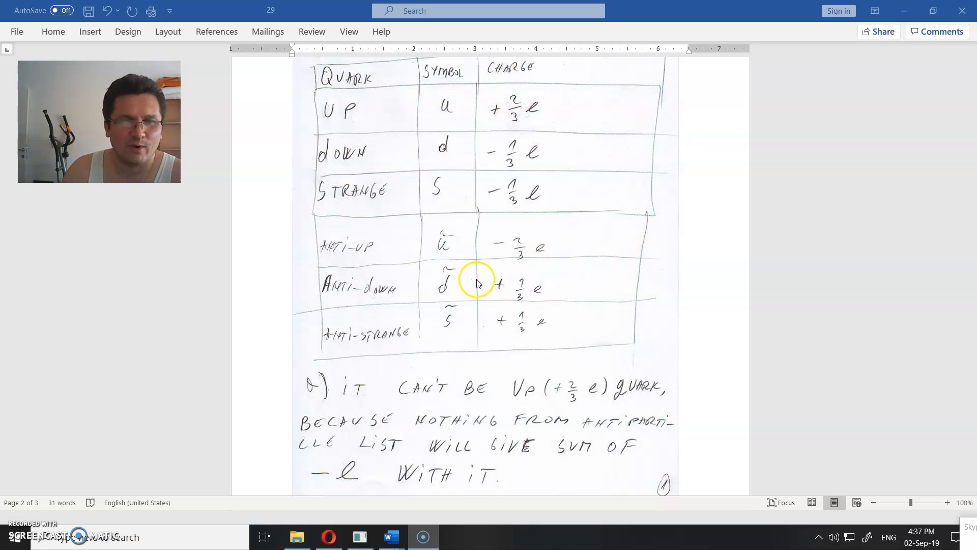
pyautogui.moveTo(585, 301)
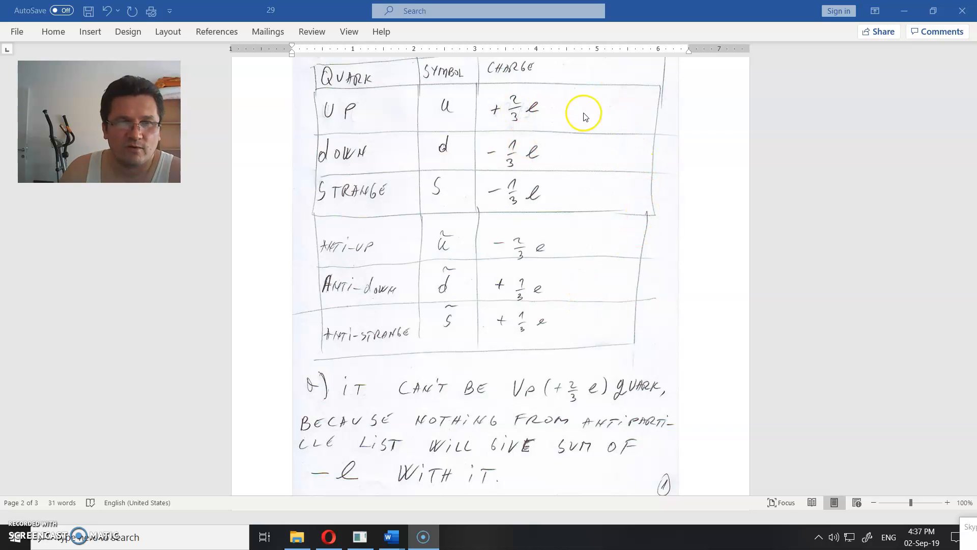
pyautogui.moveTo(527, 111)
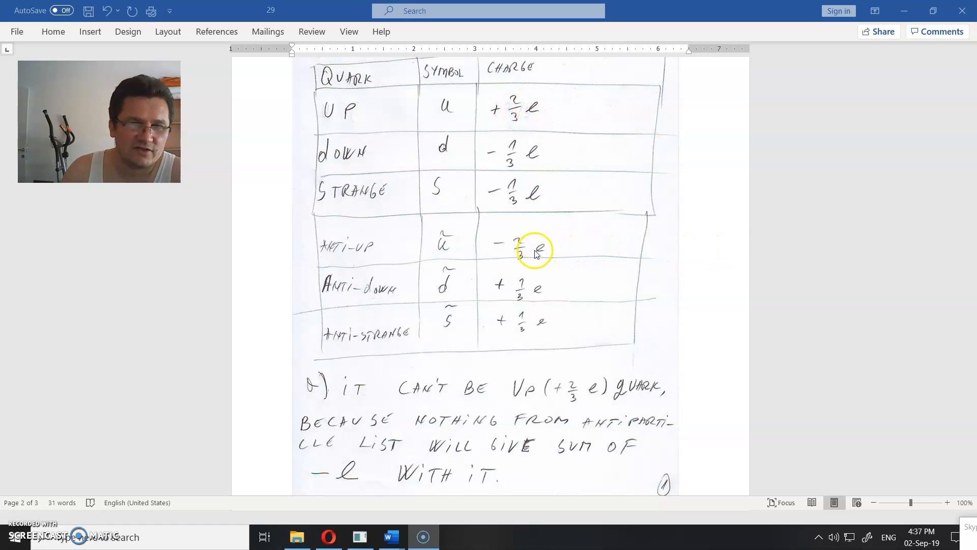
pyautogui.moveTo(580, 113)
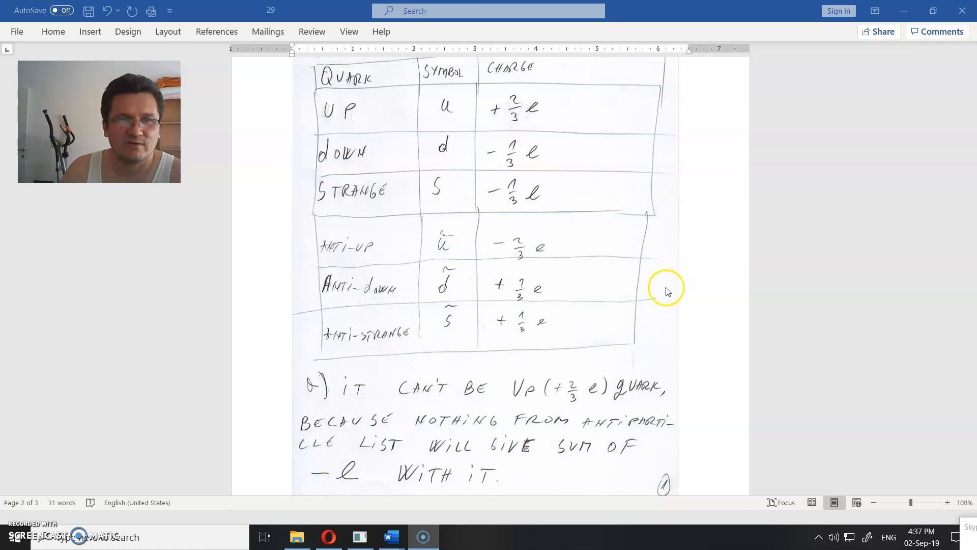
pyautogui.moveTo(663, 339)
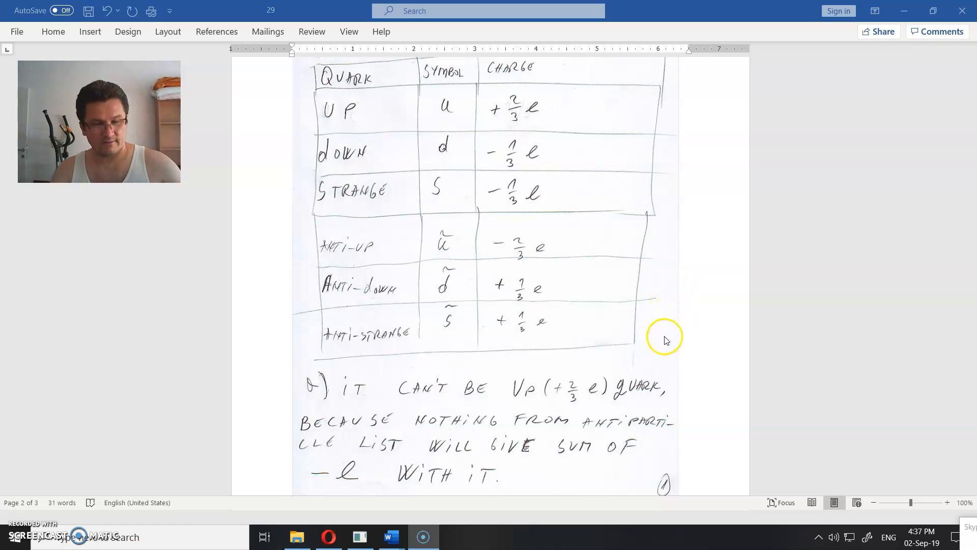